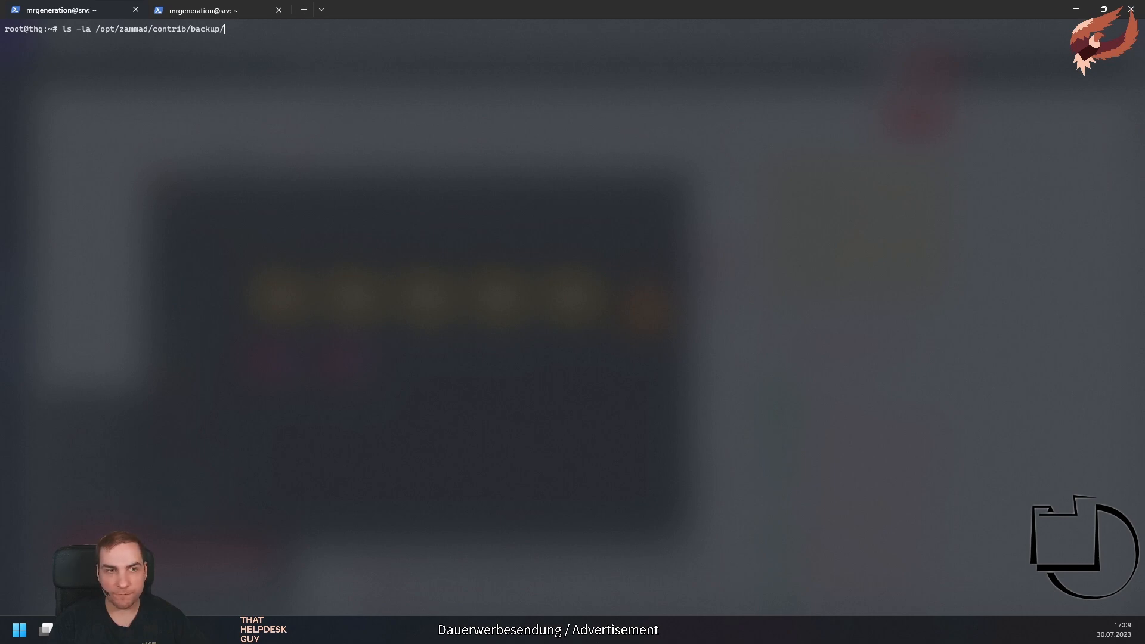
# - Rename config.dist to config in /opt/zammad/contrib/backup and list the folder to verify
pyautogui.press('Return')
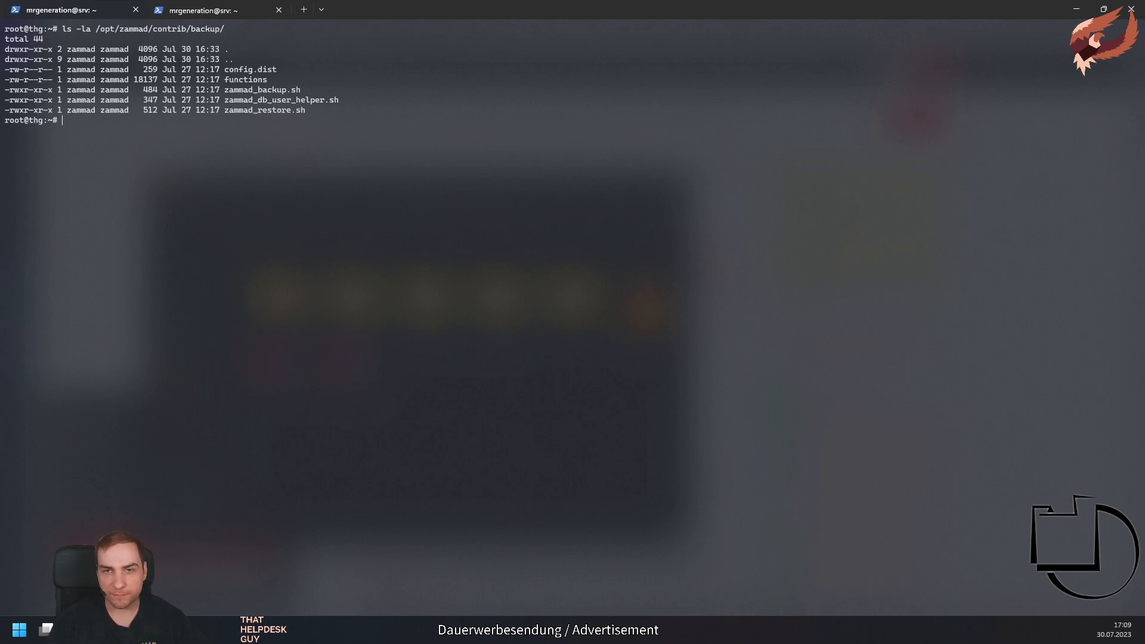
pyautogui.moveTo(258, 189)
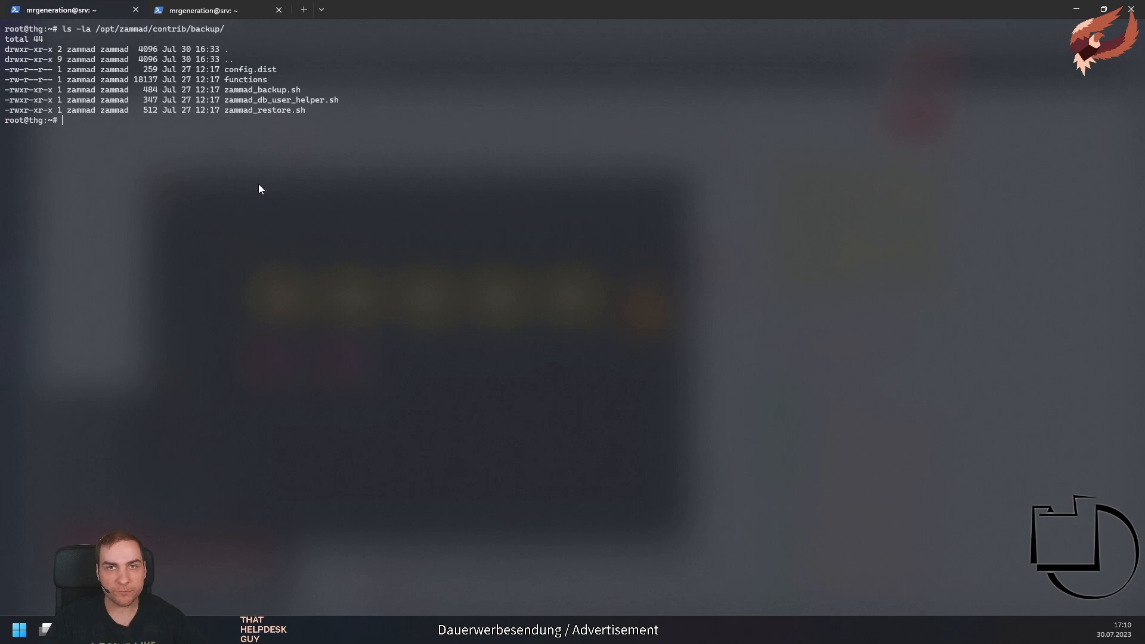
pyautogui.doubleClick(241, 69)
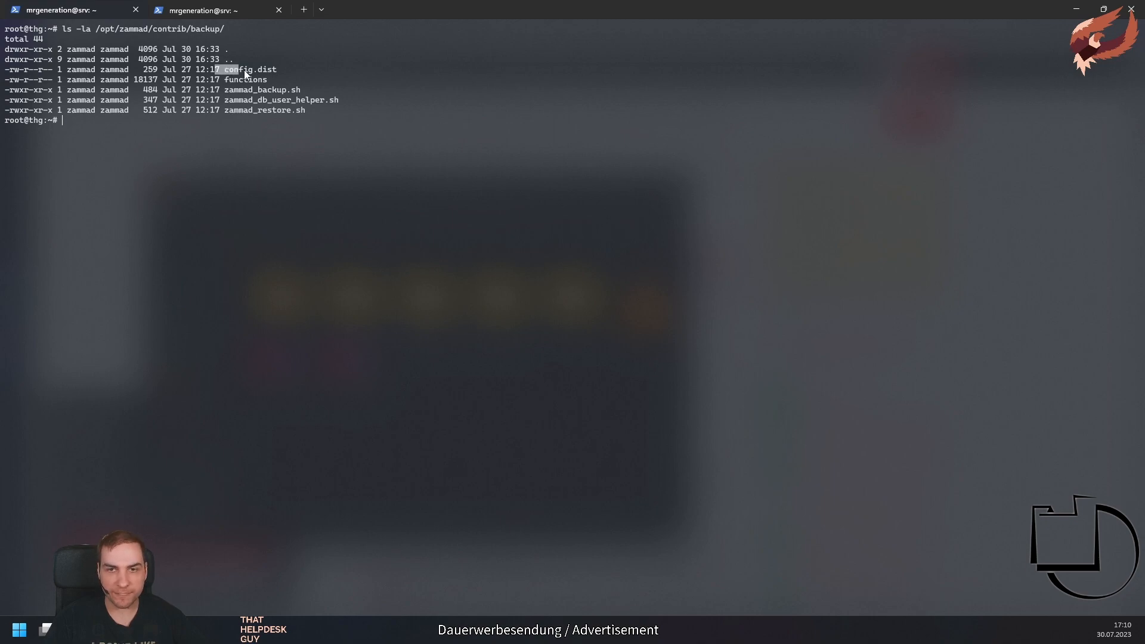
pyautogui.write('cd /opt/zammad/contrib/backup/')
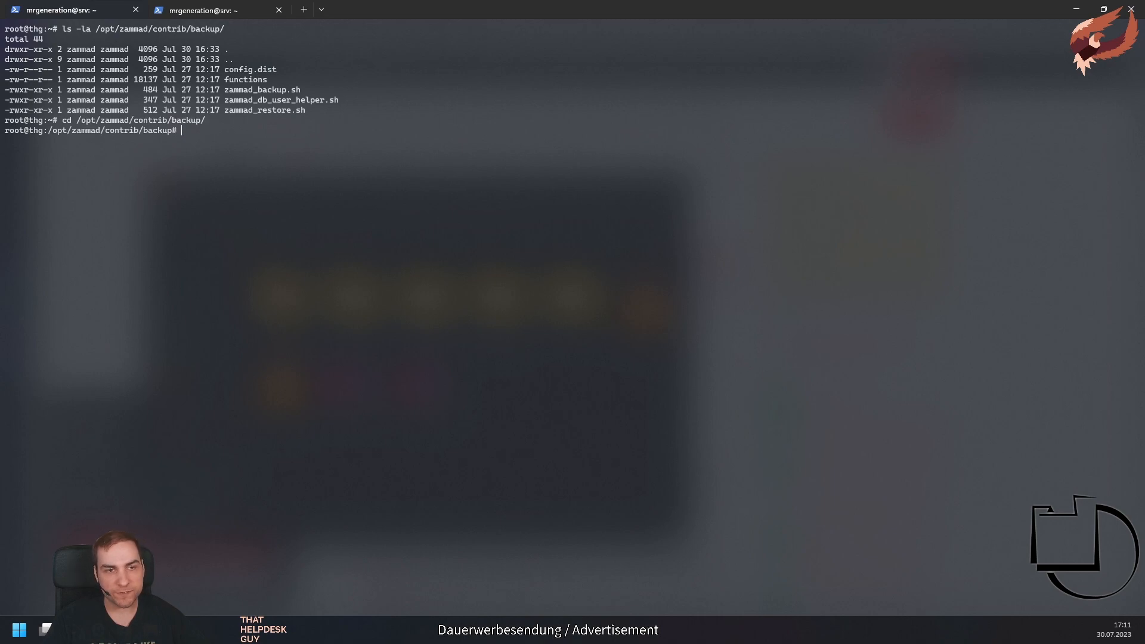
pyautogui.write('mv config.dist config')
pyautogui.write('ls')
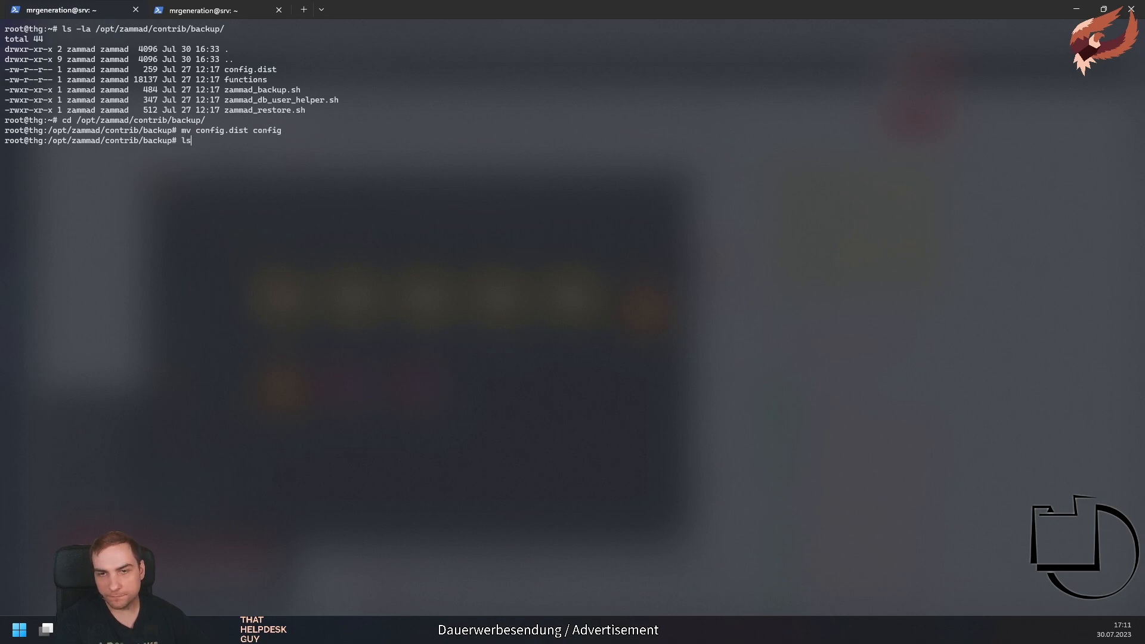
pyautogui.press('Return')
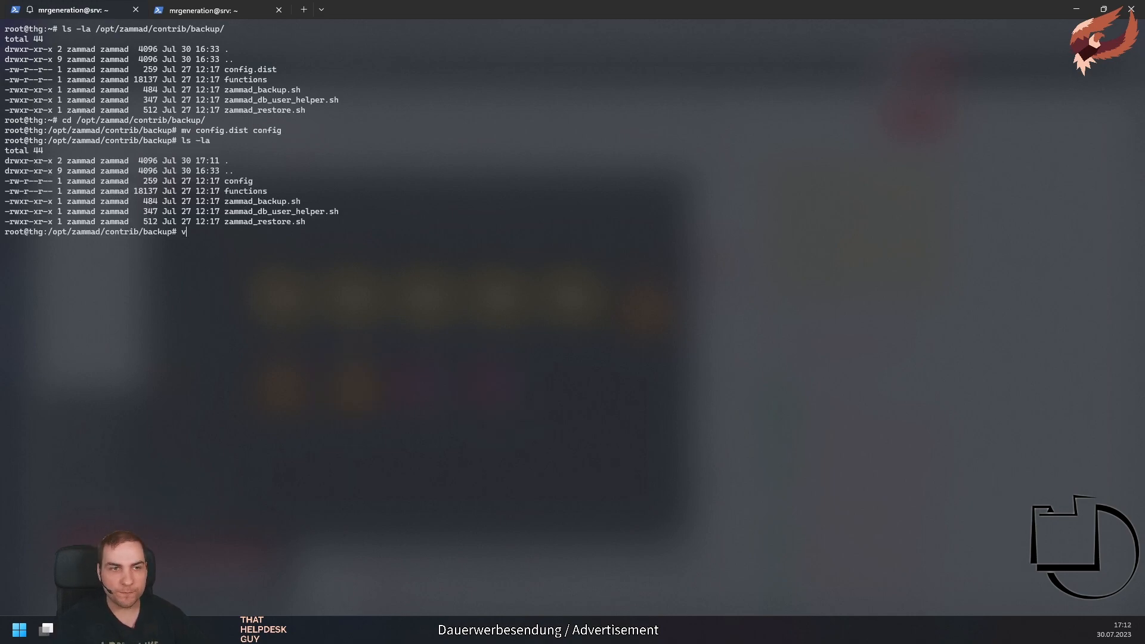
pyautogui.write('i config')
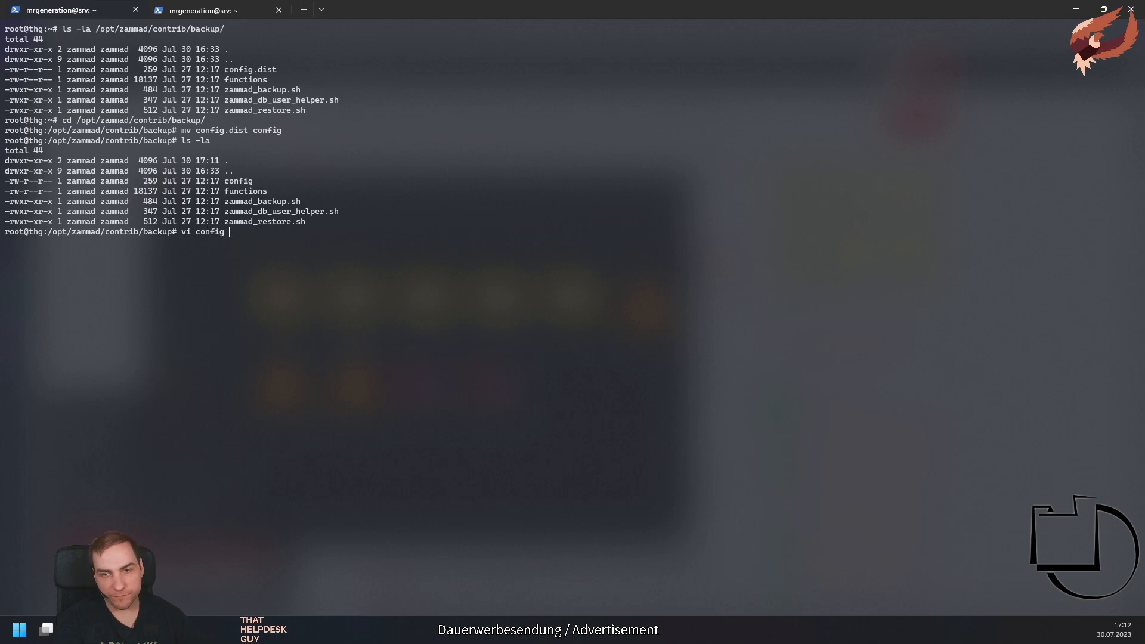
# - In vi, set BACKUP_DIR to '/backup' and FULL_FS_DUMP to 'no', then save and quit
pyautogui.press('Return')
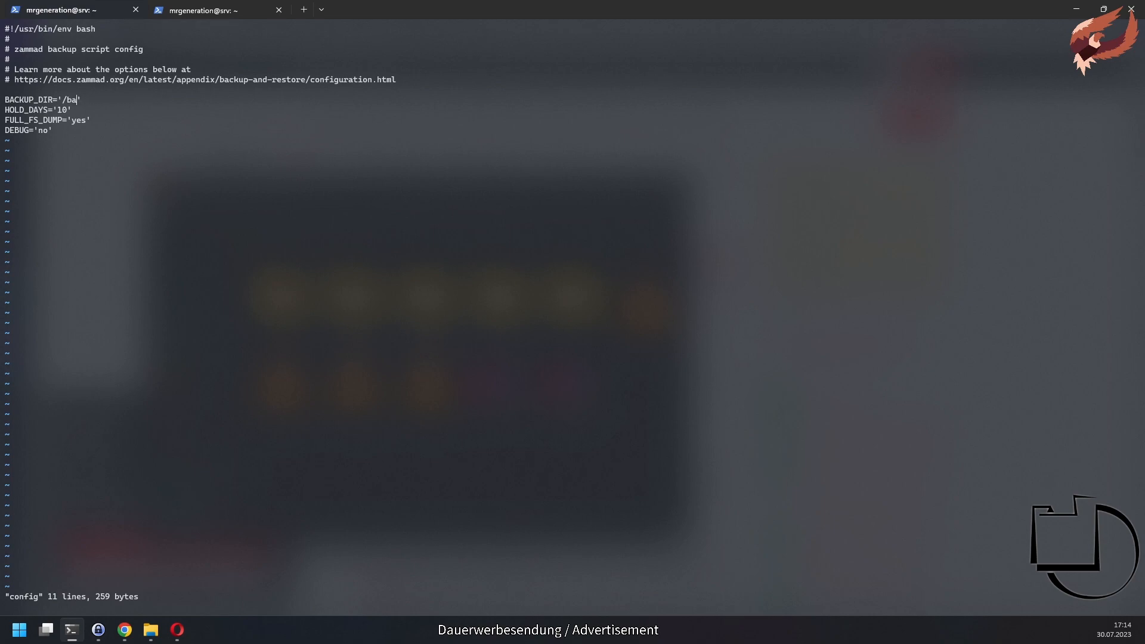
pyautogui.write('ckup')
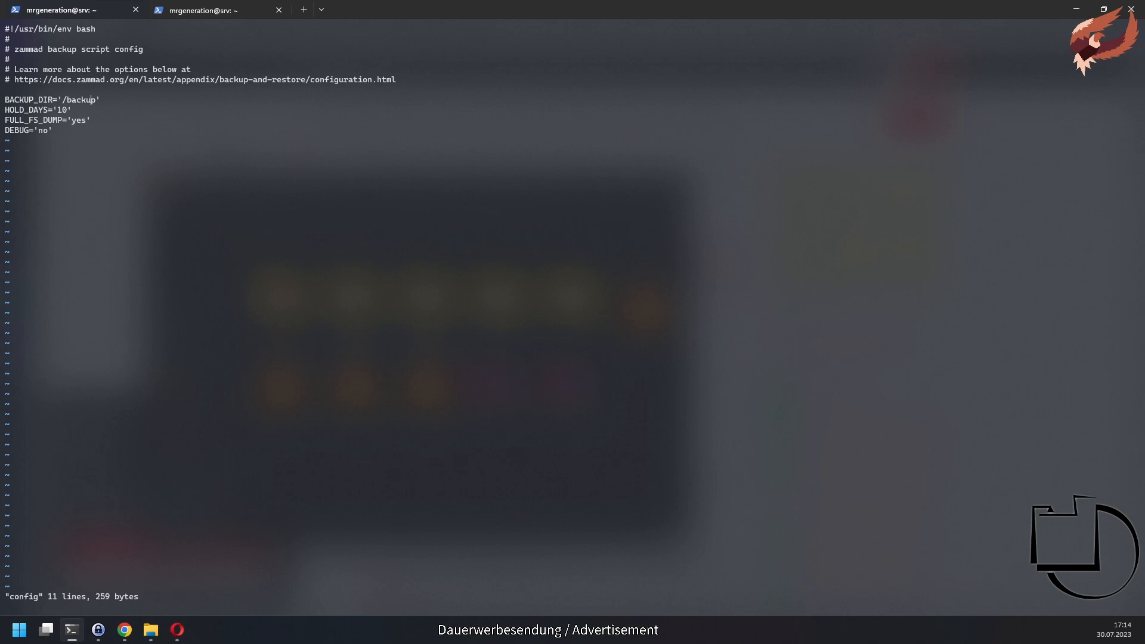
pyautogui.doubleClick(26, 110)
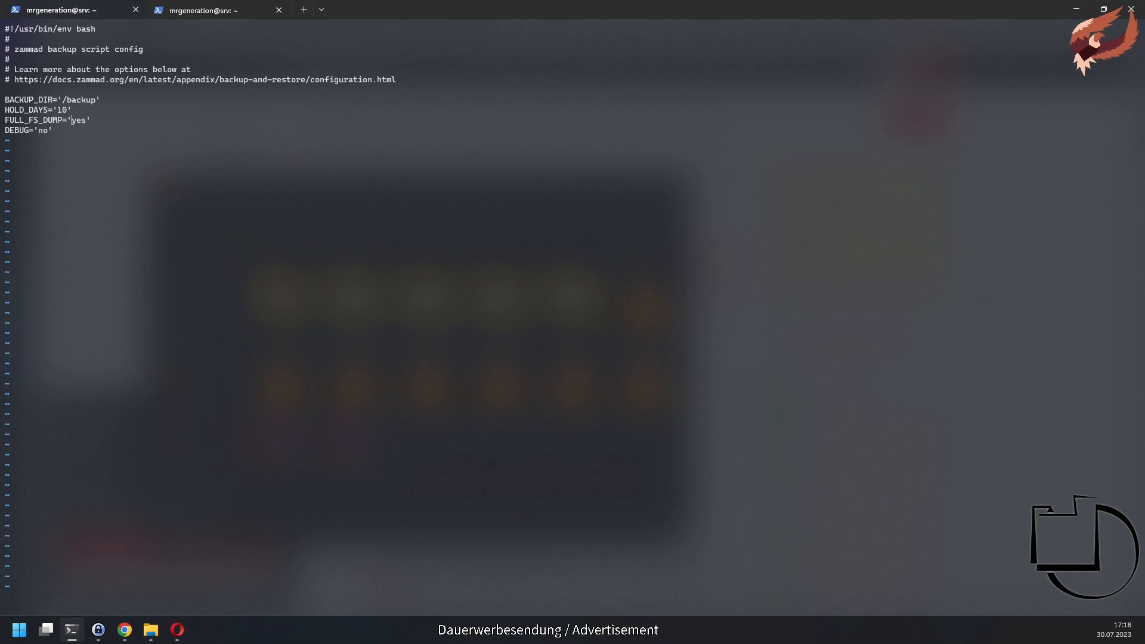
pyautogui.write('no')
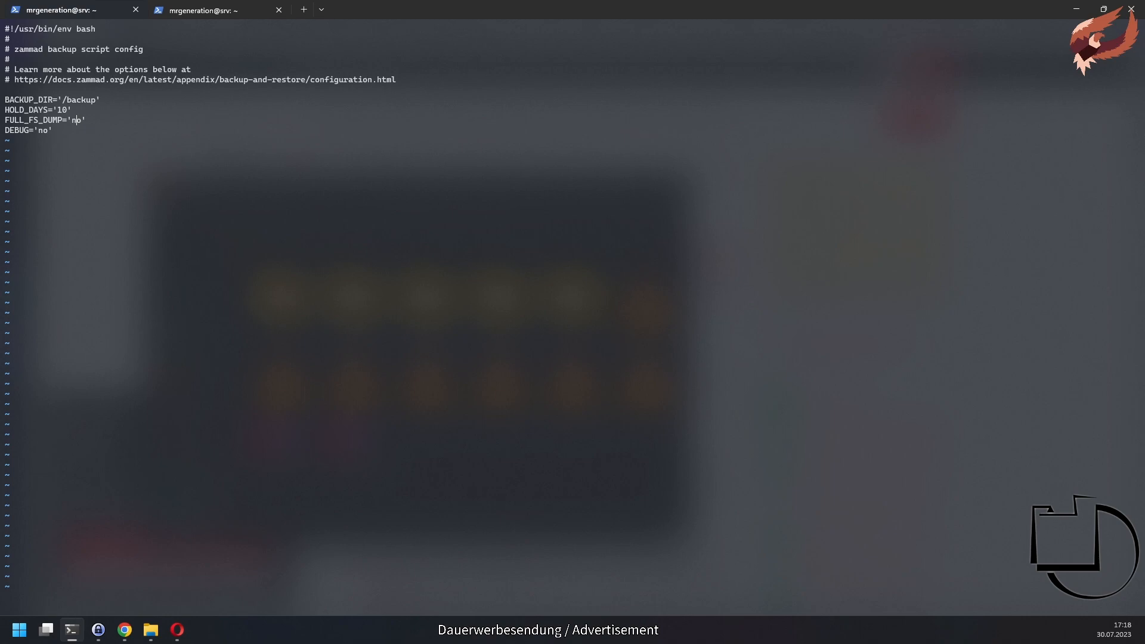
pyautogui.doubleClick(18, 130)
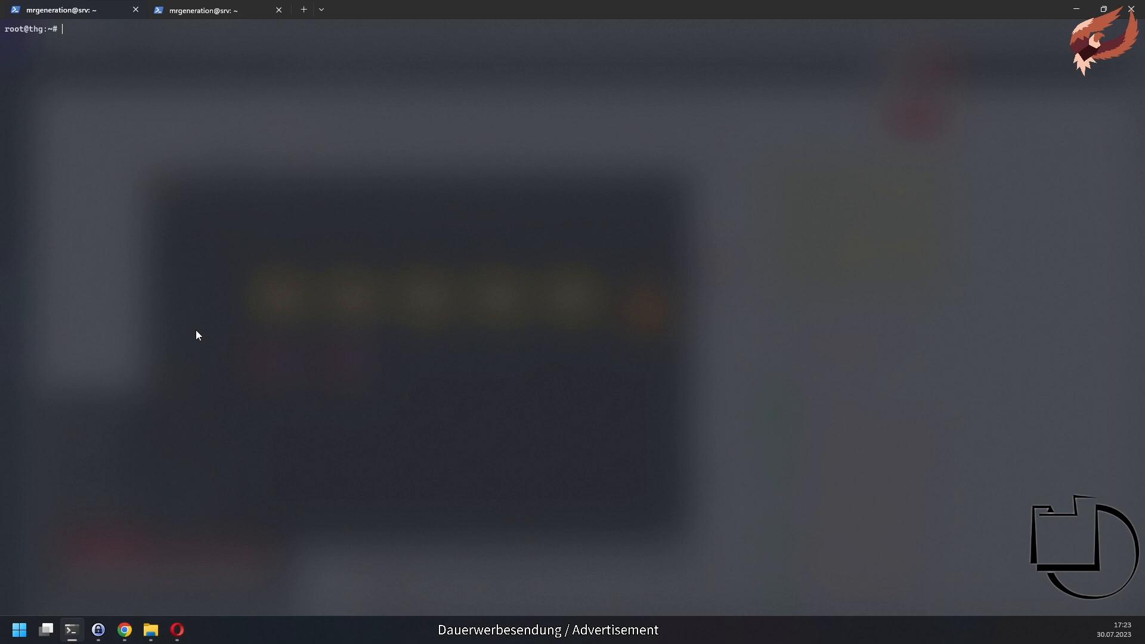
# - Run zammad_backup.sh and list /backup to confirm the database and files archives
pyautogui.write('/opt/zammad/contrib/backup/zammad_backup.sh')
pyautogui.write('ls -lah /backup/')
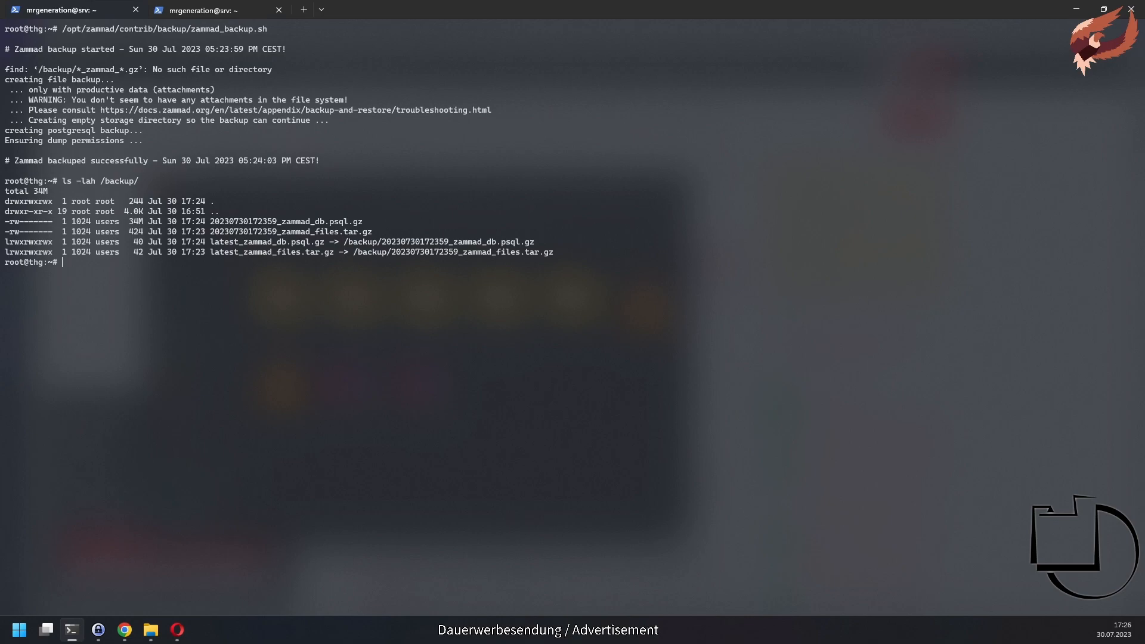
pyautogui.write('crontab -u zammad -e')
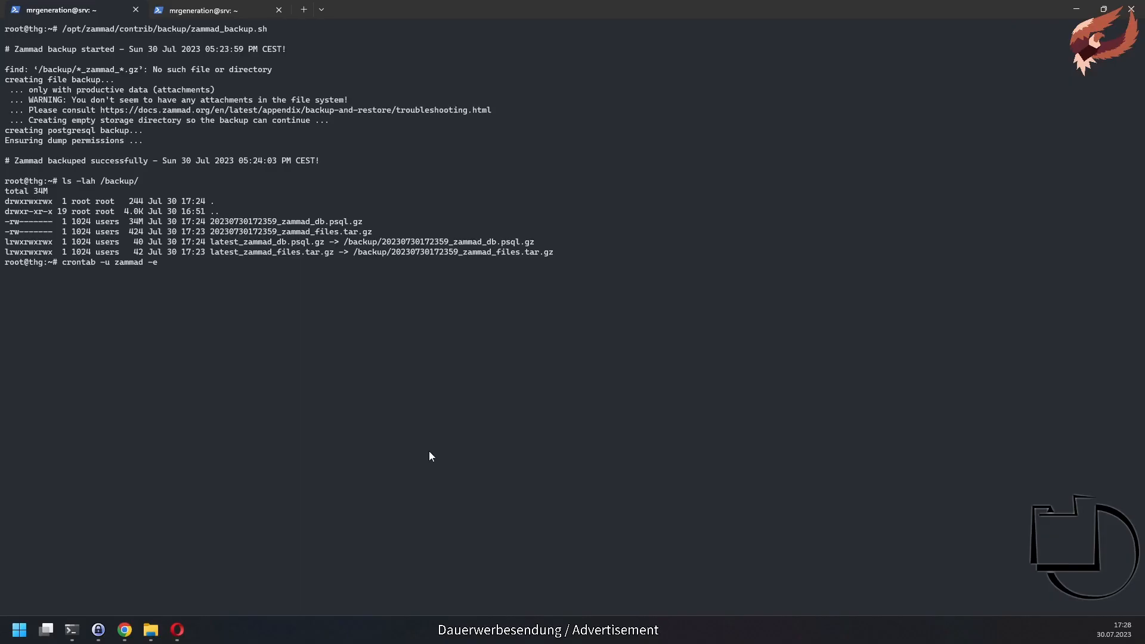
# - Add the zammad crontab line '0 0 * * * /opt/zammad/contrib/backup/zammad_backup.sh'
pyautogui.press('Return')
pyautogui.write('0   0  *   *   *')
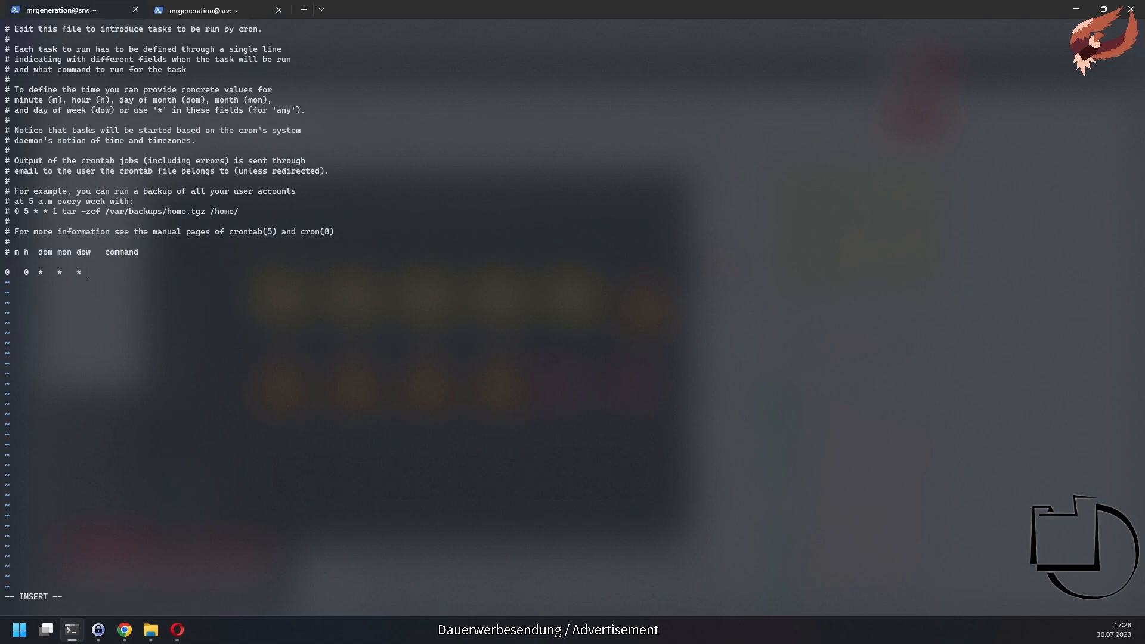
pyautogui.write('/opt/zammad/contrib/backup/zammad_backup.sh')
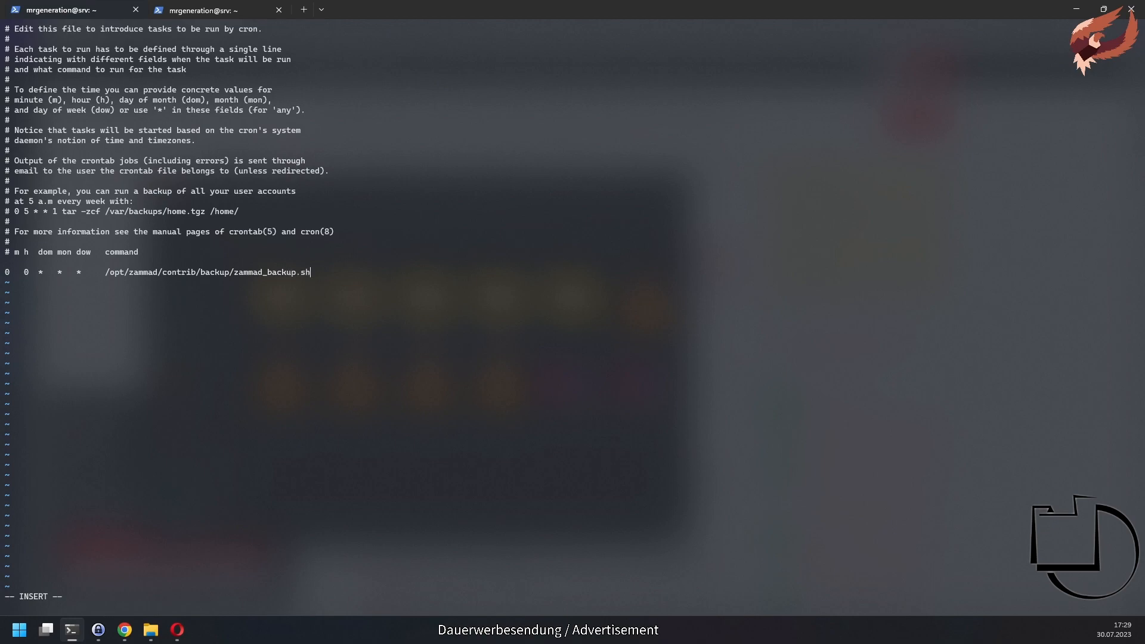
pyautogui.press('Escape')
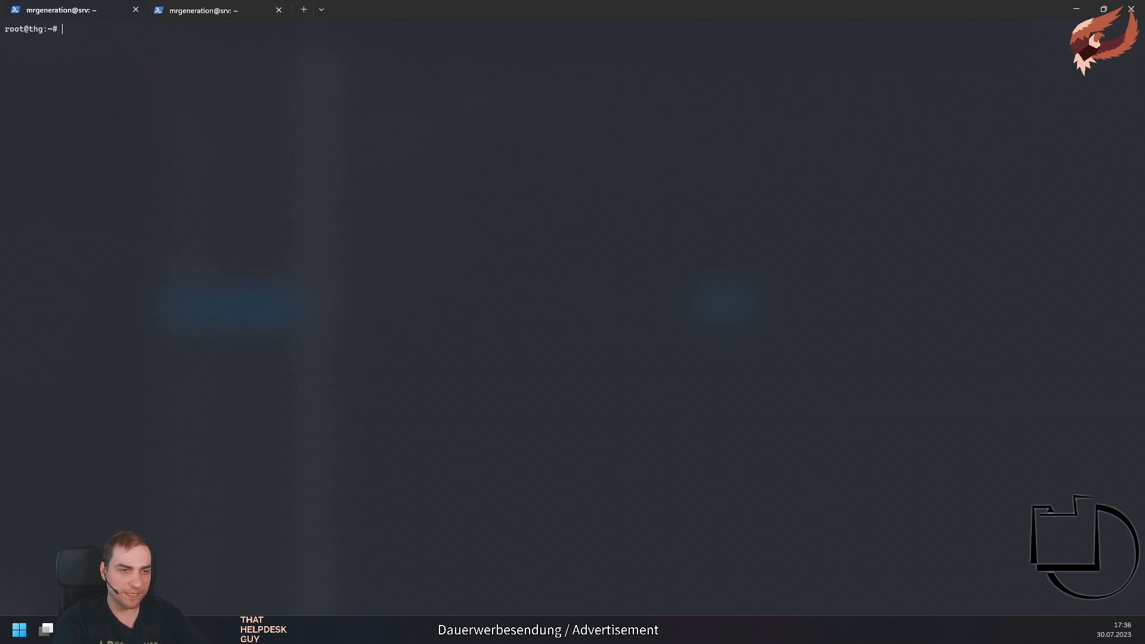
# - Query the storage_provider setting with zammad run rails r "p Setting.get('storage_provider')"
pyautogui.write('zammad run rails')
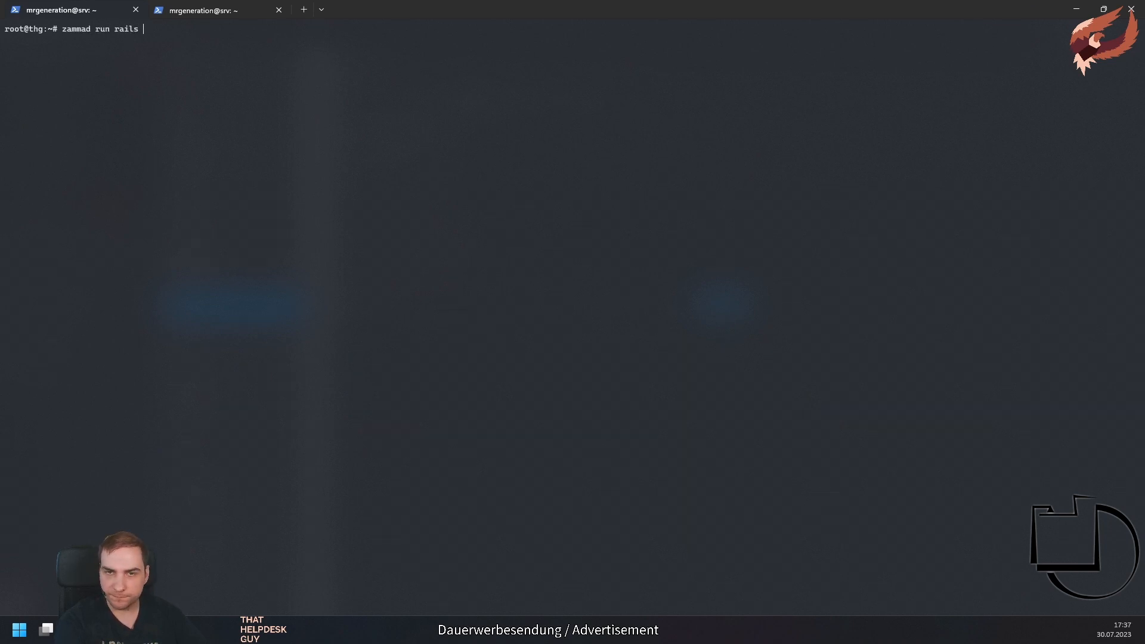
pyautogui.write('r "p Setting.get(\'sto')
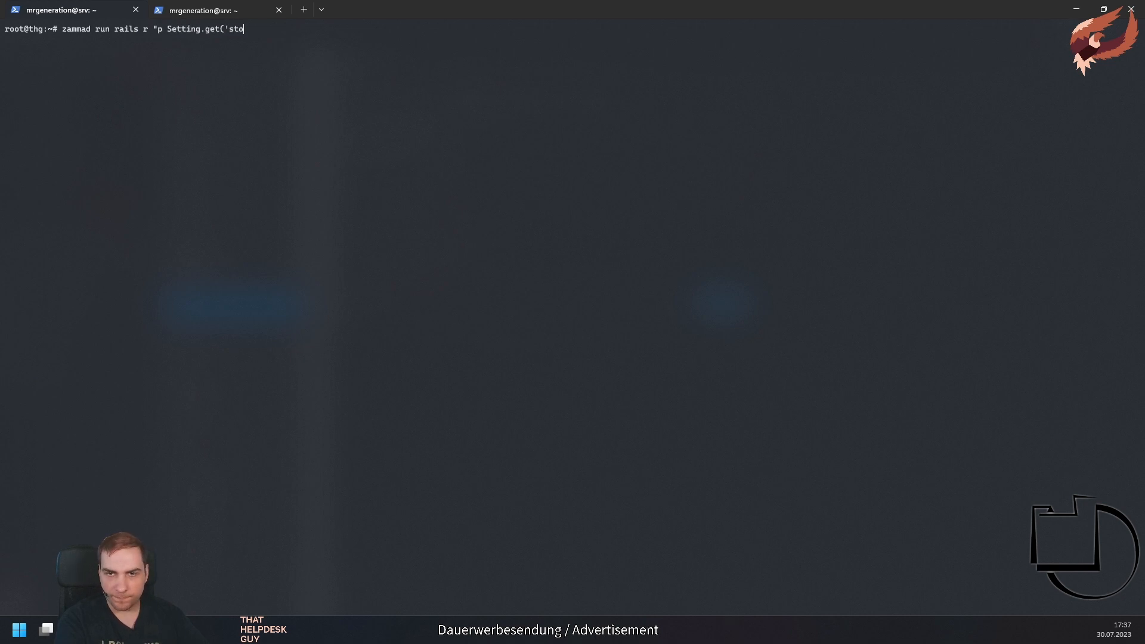
pyautogui.write('rage_provider\')"')
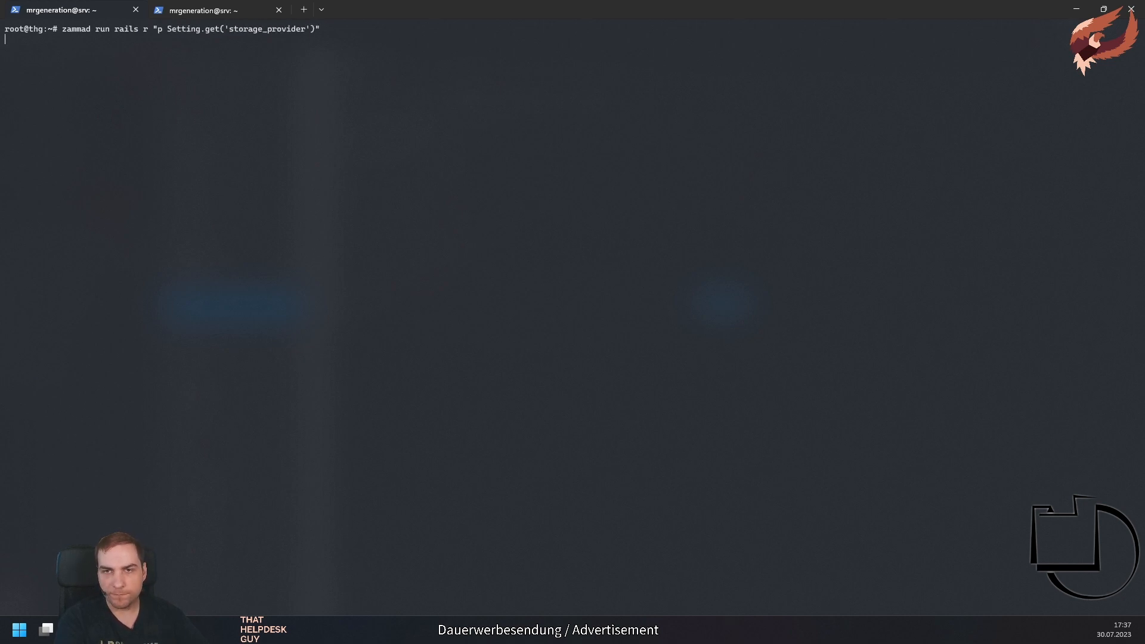
pyautogui.press('Return')
pyautogui.write('cd /opt/zammad/')
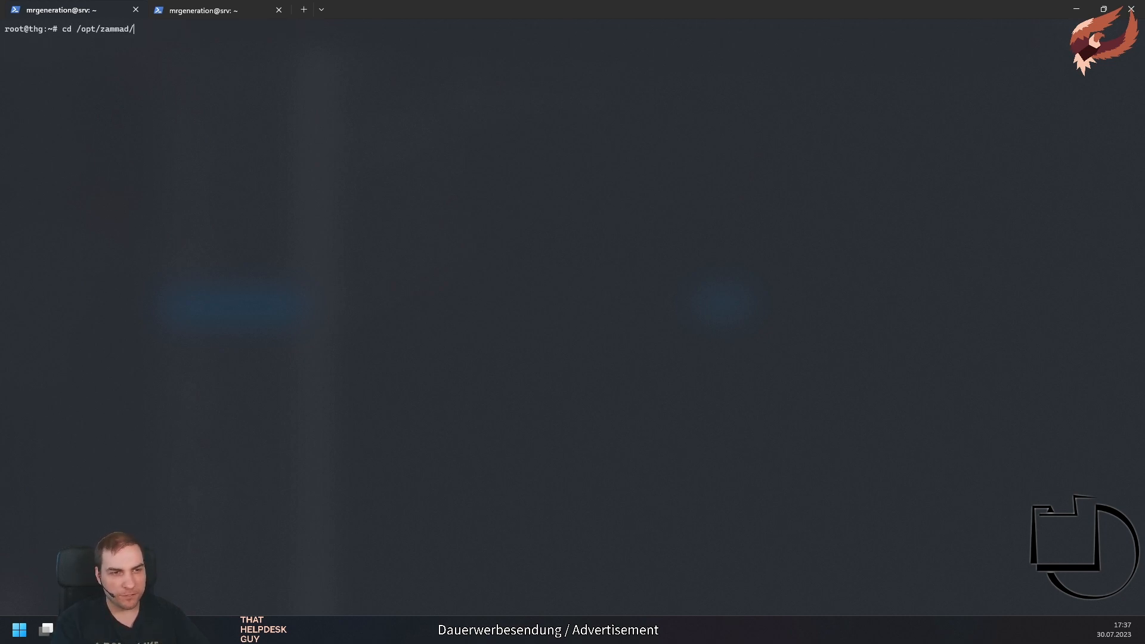
# - In /opt/zammad, create a storage symlink pointing to /var/zammad
pyautogui.press('Return')
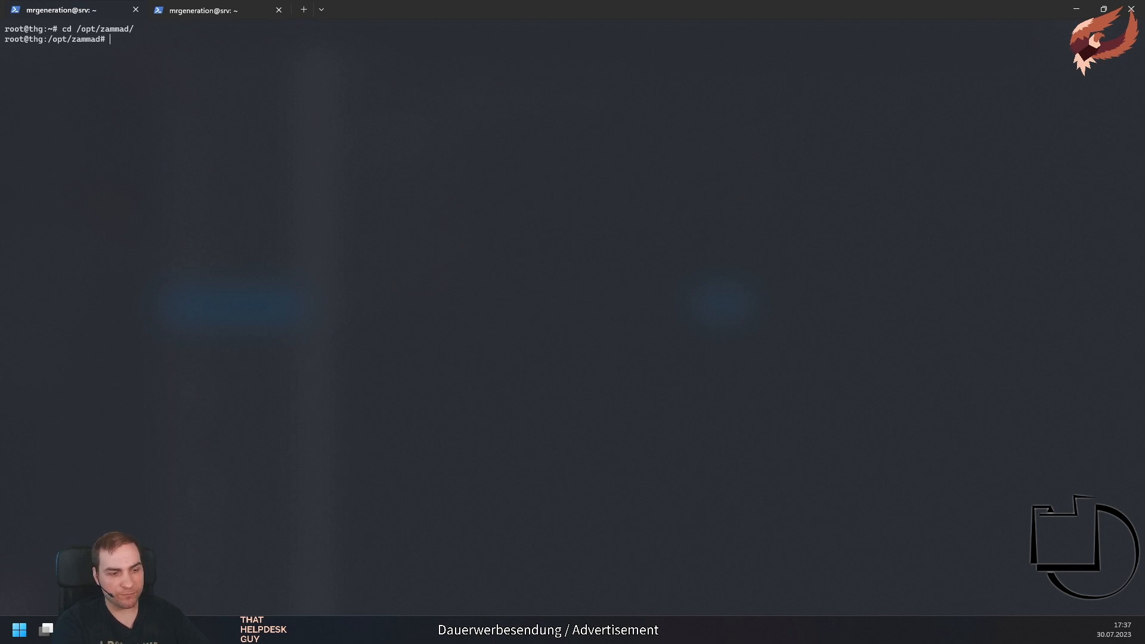
pyautogui.write('ln -s /var')
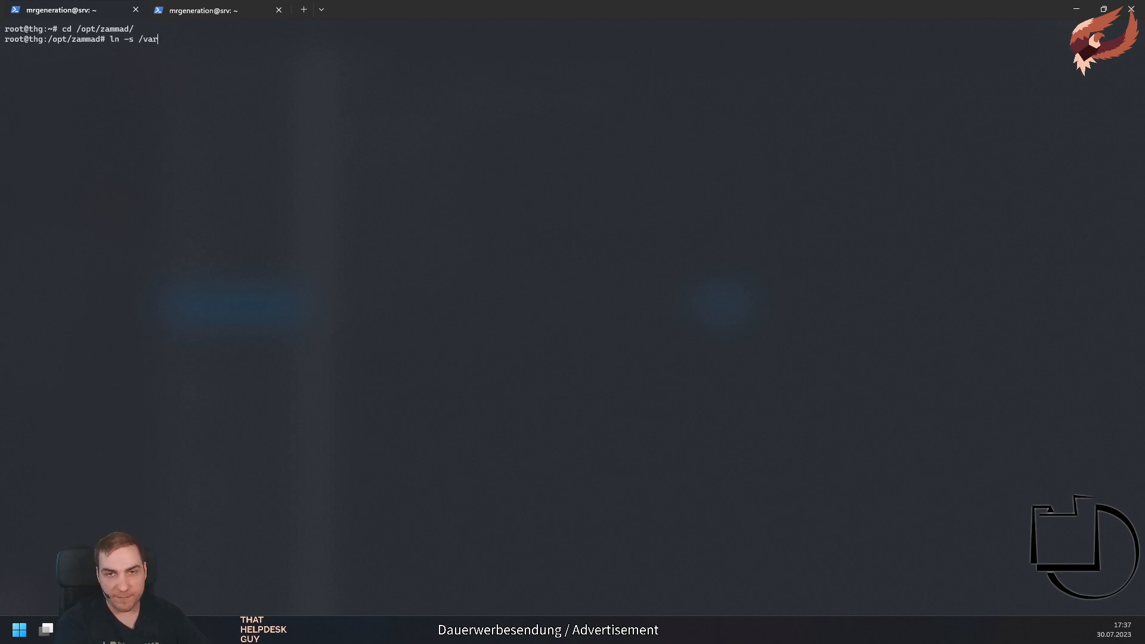
pyautogui.write('zammad storage')
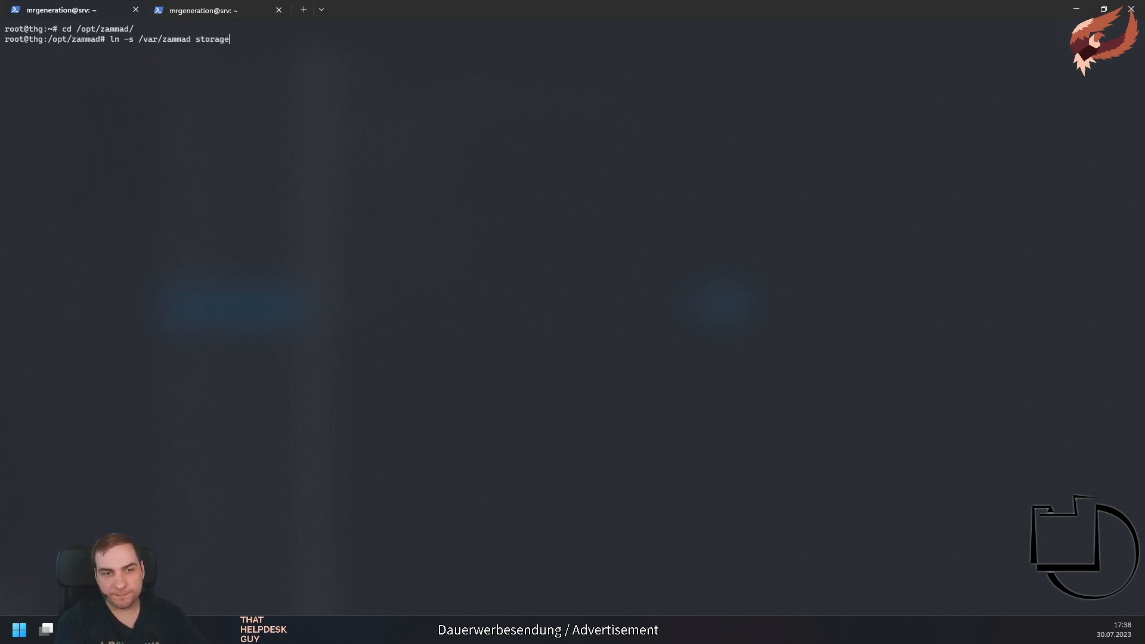
pyautogui.press('Return')
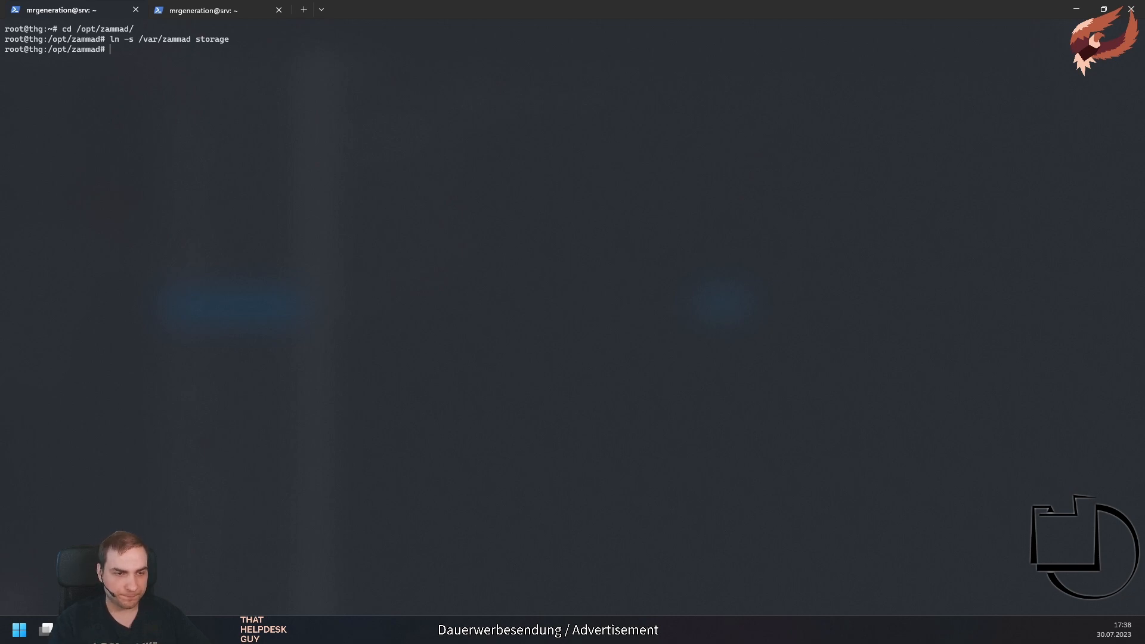
pyautogui.moveTo(311, 297)
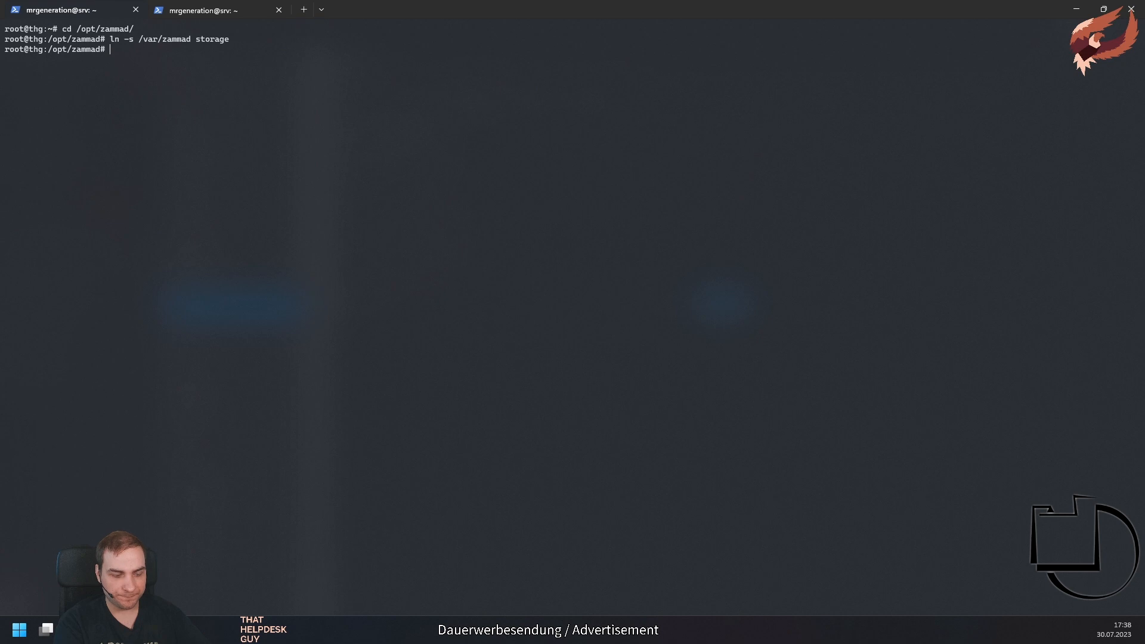
# - Create /var/zammad owned by zammad.zammad and return to the server terminal session
pyautogui.write('mkdir -p /var/zammad && chown zammad.z')
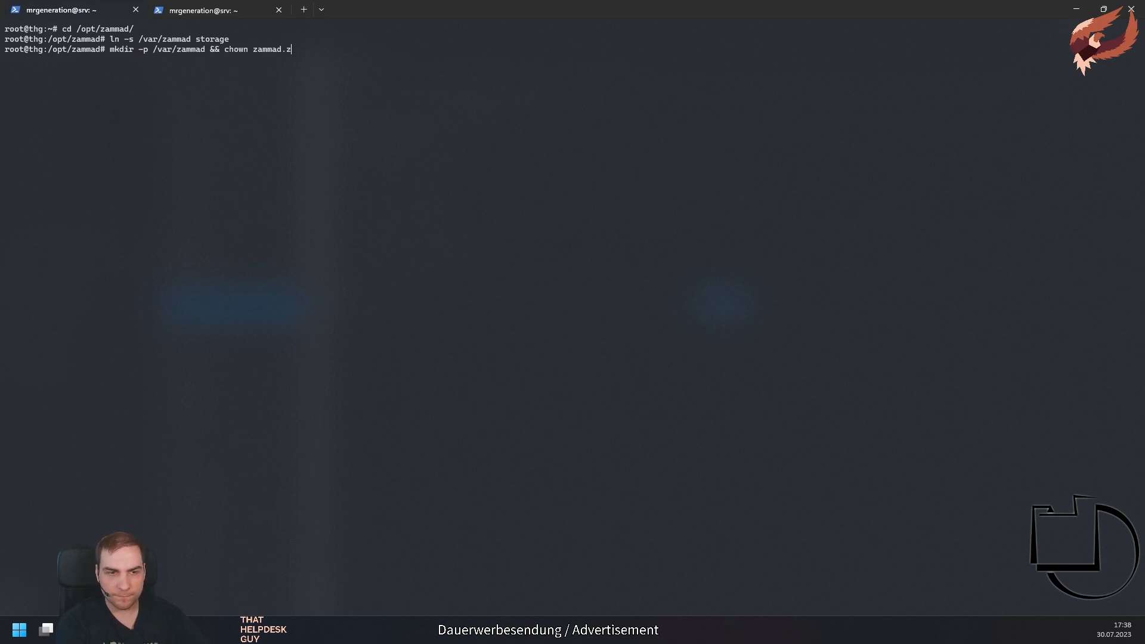
pyautogui.write('ammad /var/zammad')
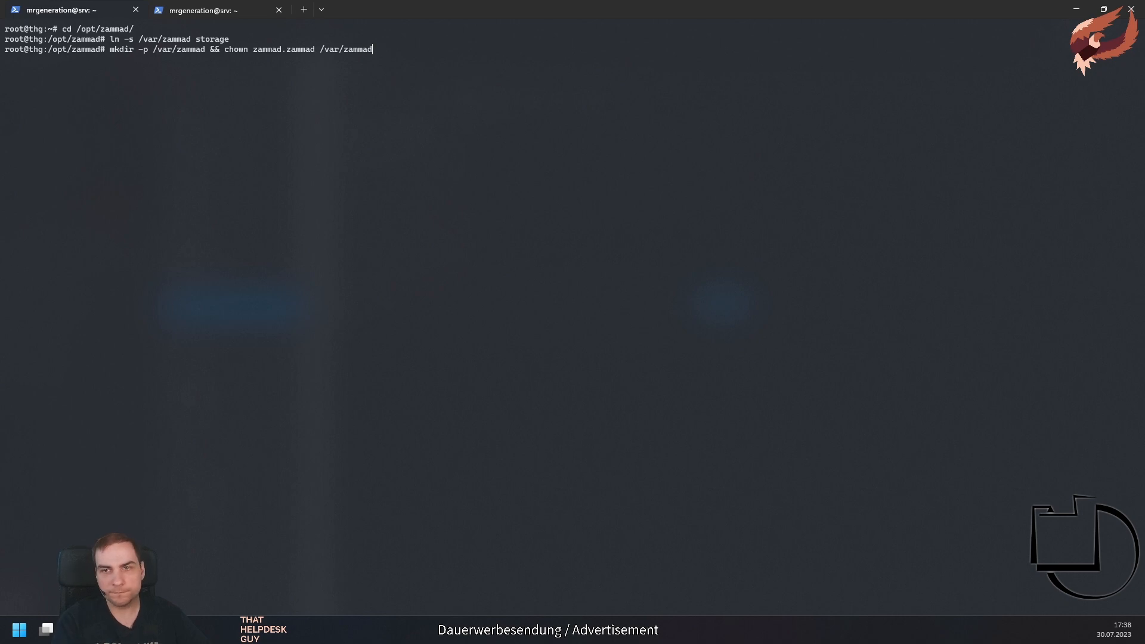
pyautogui.press('Return')
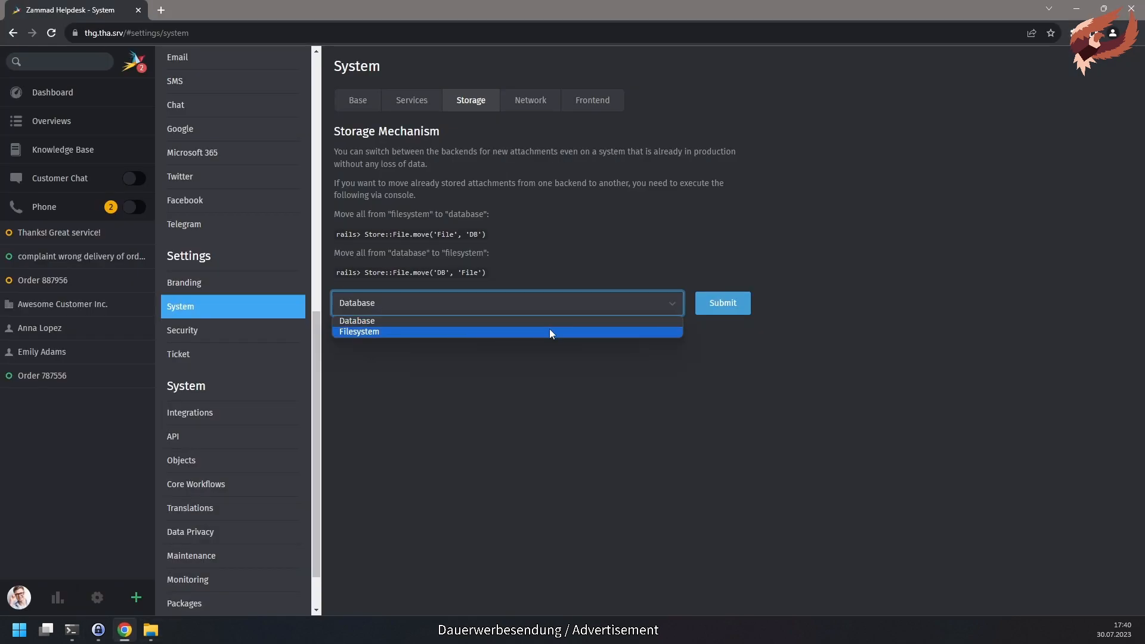
pyautogui.click(71, 629)
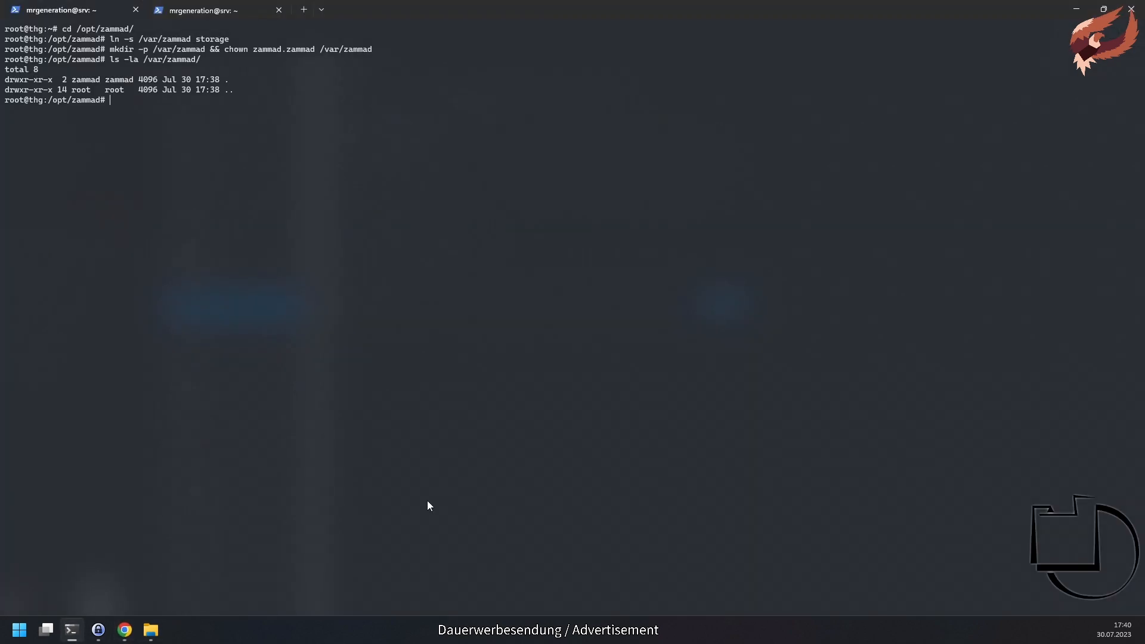
# - Set storage_provider to 'File' with a rails runner command and list /opt/zammad
pyautogui.write('zammad run rails r "Setting.set(')
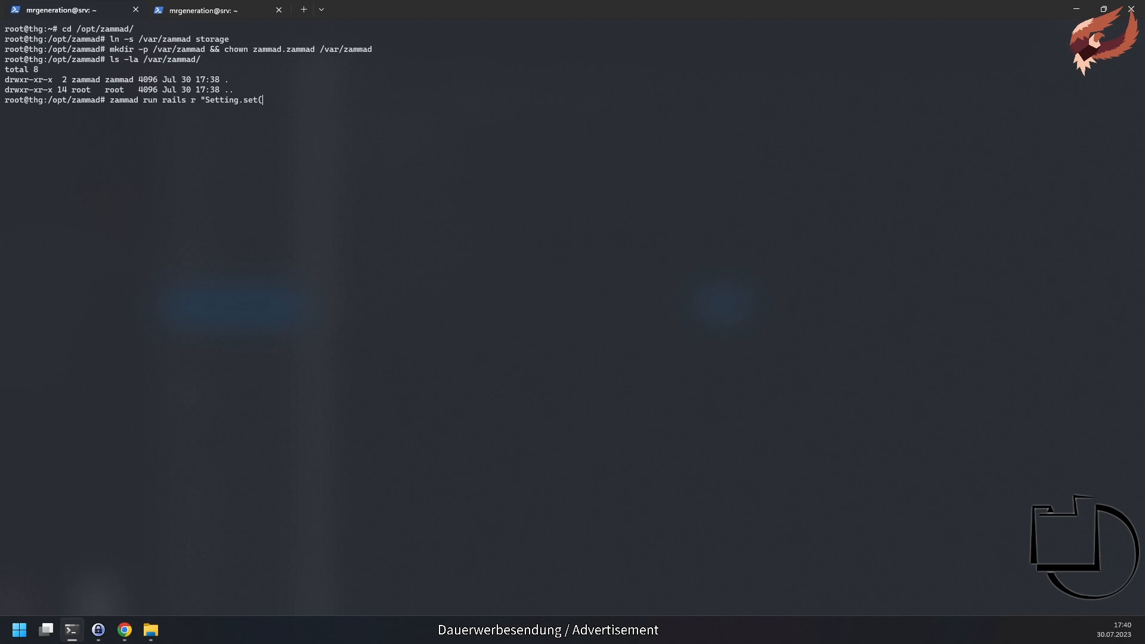
pyautogui.write("'storage_provider', 'Fil")
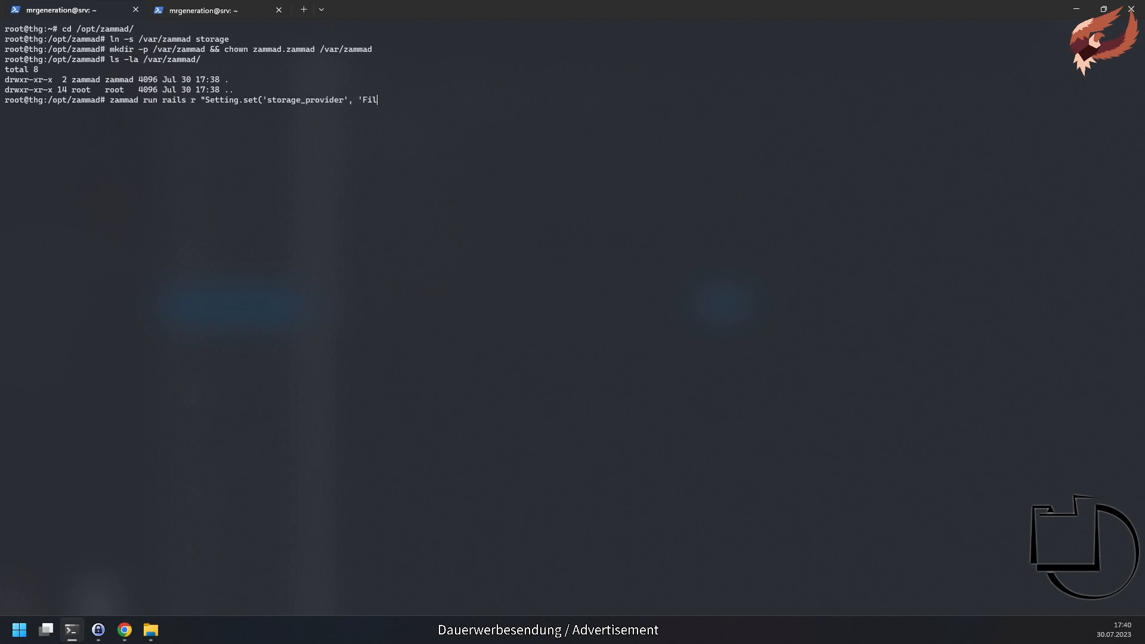
pyautogui.press('Return')
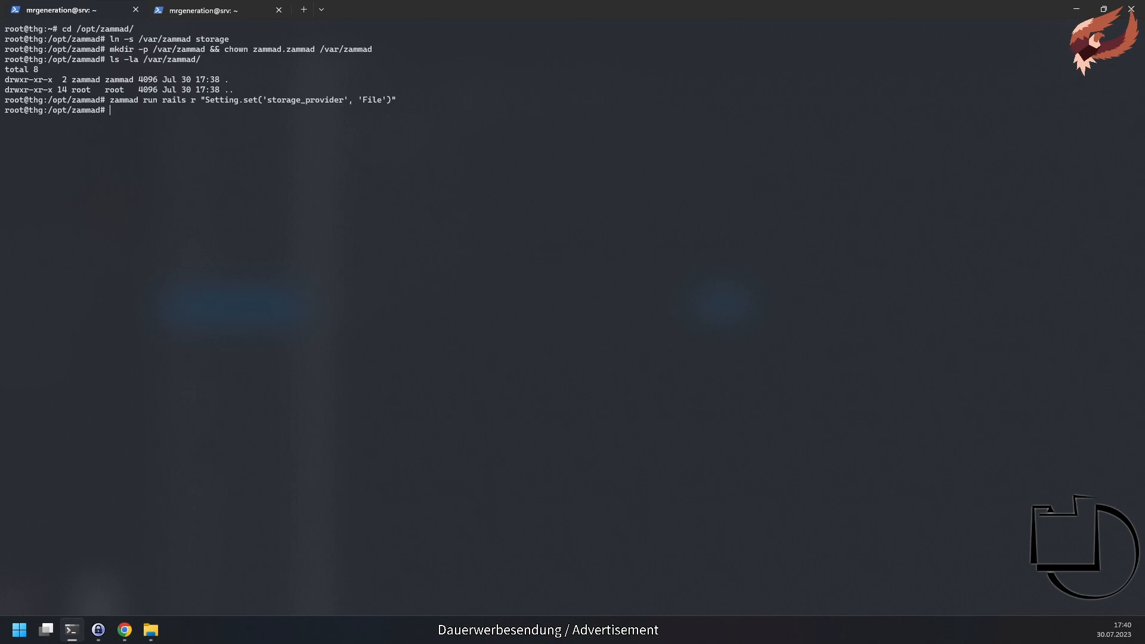
pyautogui.press('Return')
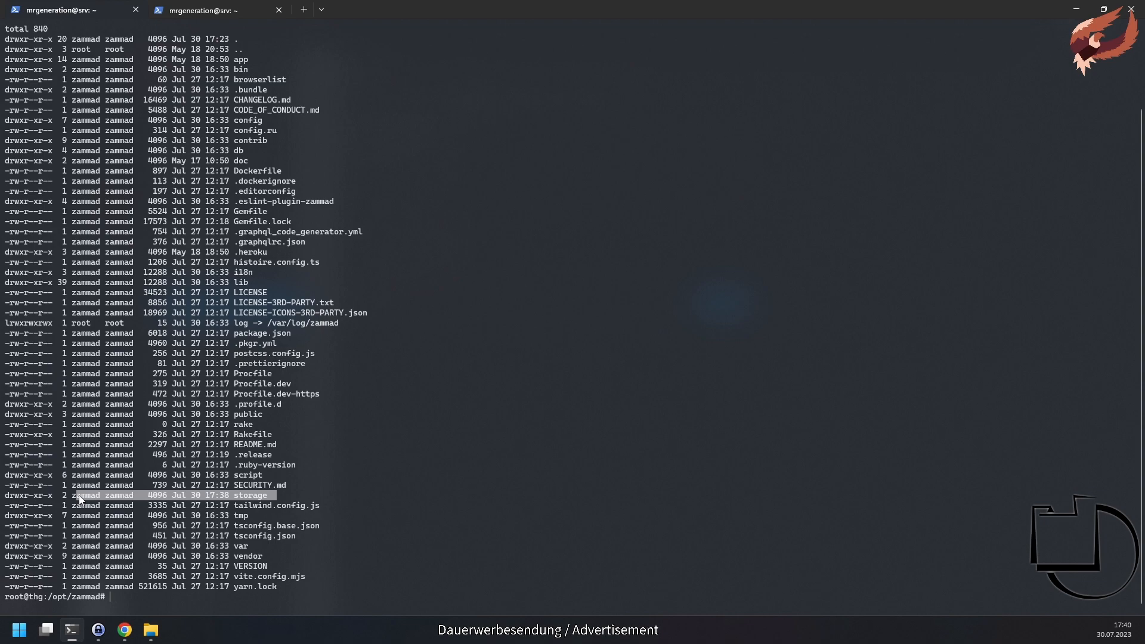
pyautogui.write('zammad run rai')
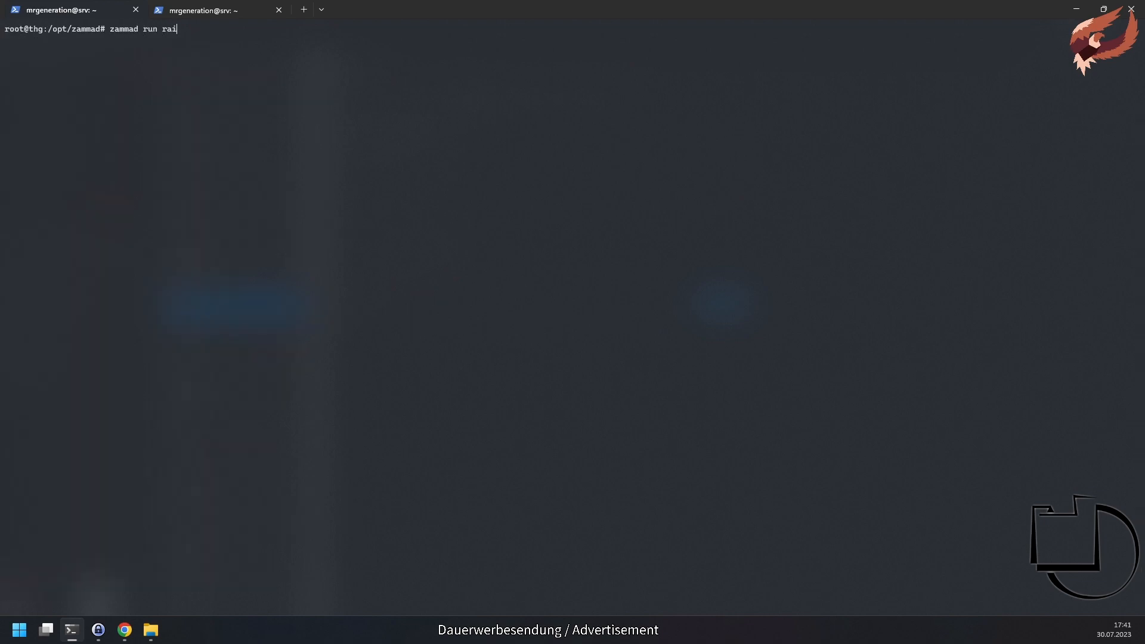
# - In the Zammad rails console, run Store::File.move('DB', 'File') to migrate attachments
pyautogui.press('Return')
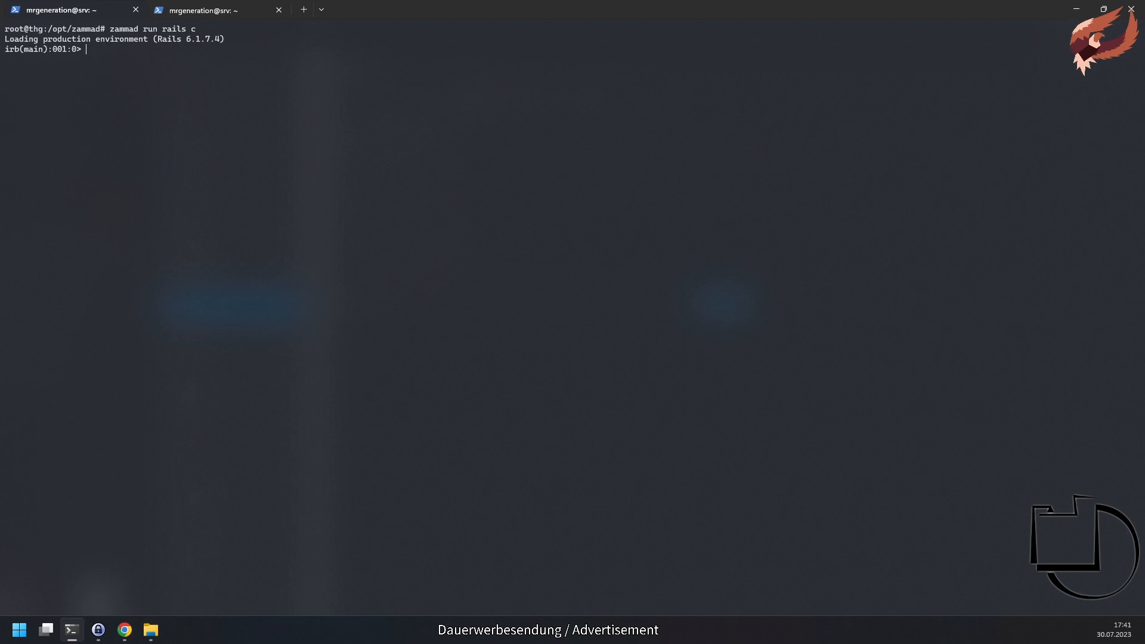
pyautogui.write("Store::File.move('DB")
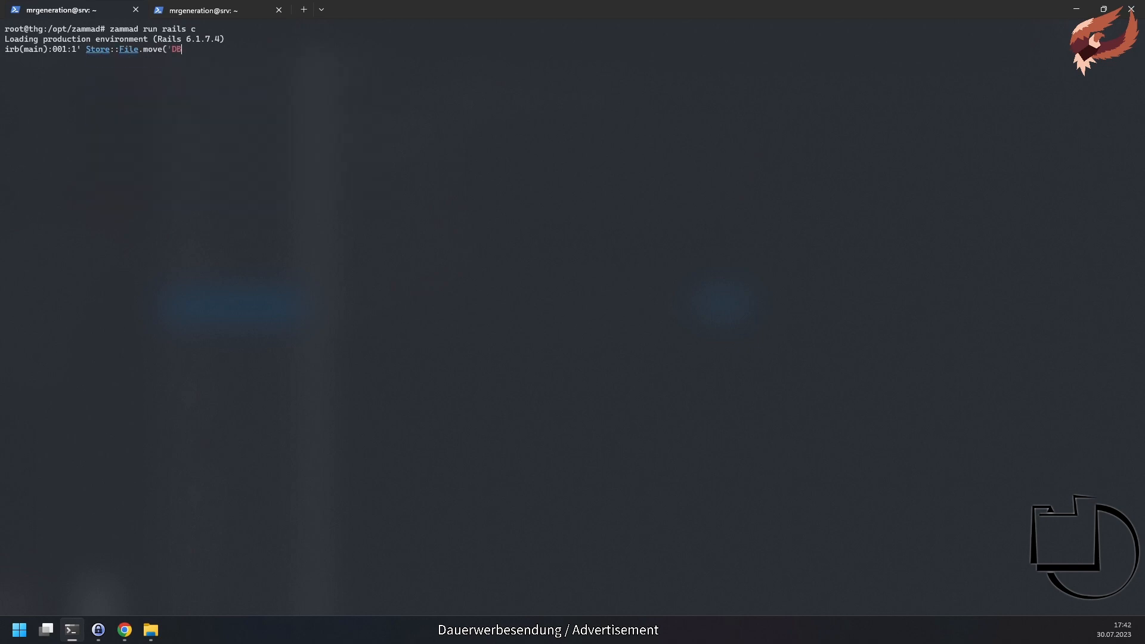
pyautogui.write("', 'File')")
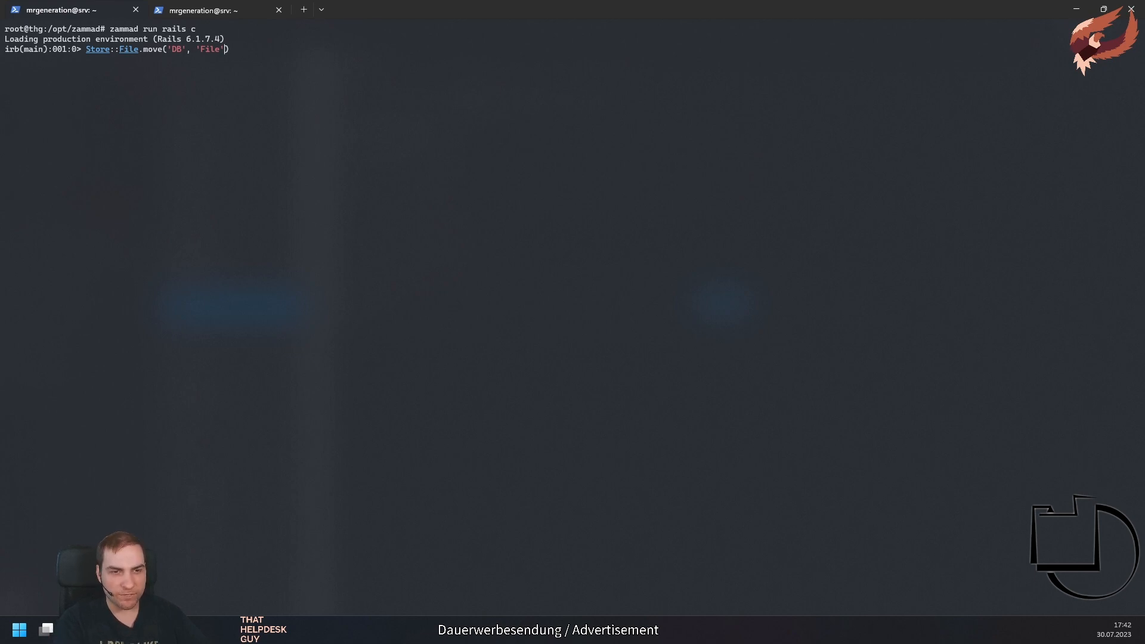
pyautogui.write(', 3')
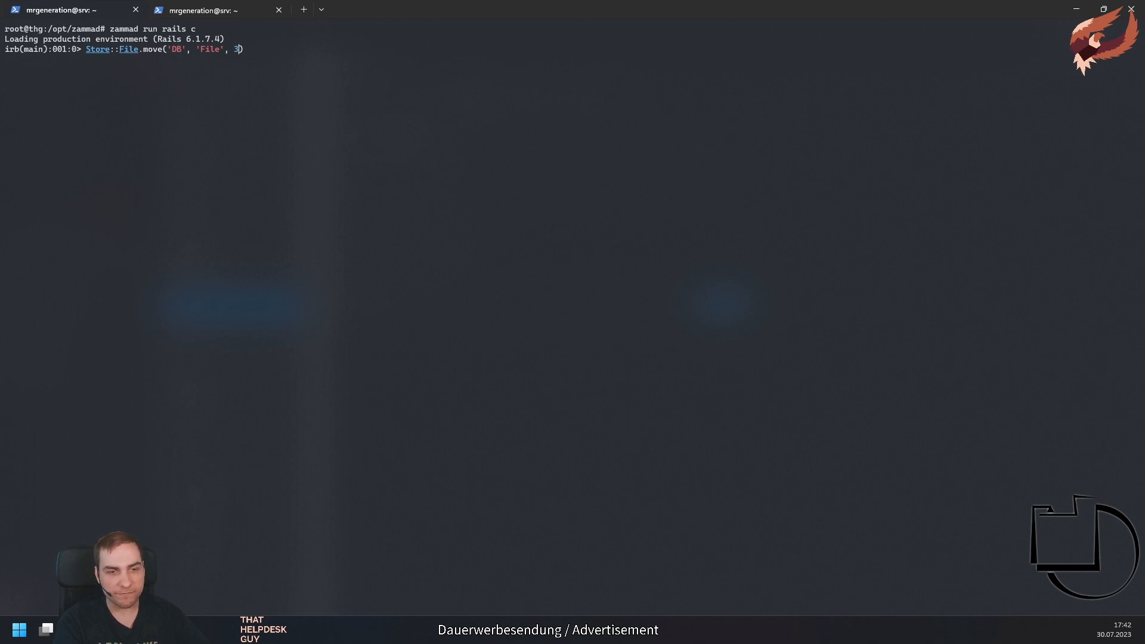
pyautogui.write('5')
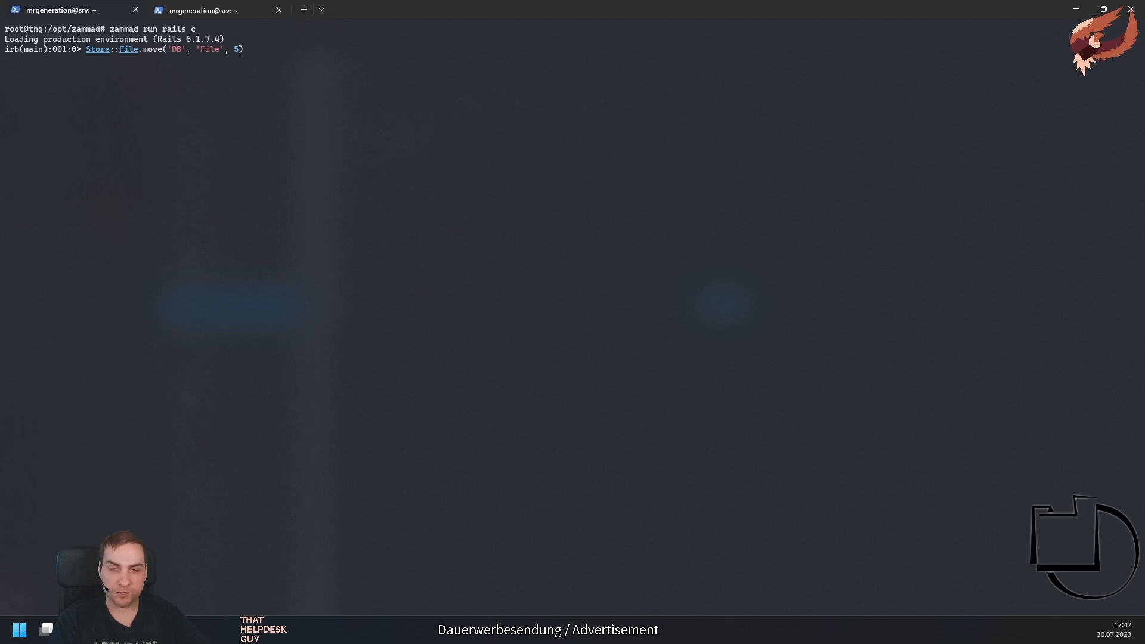
pyautogui.press('BackSpace')
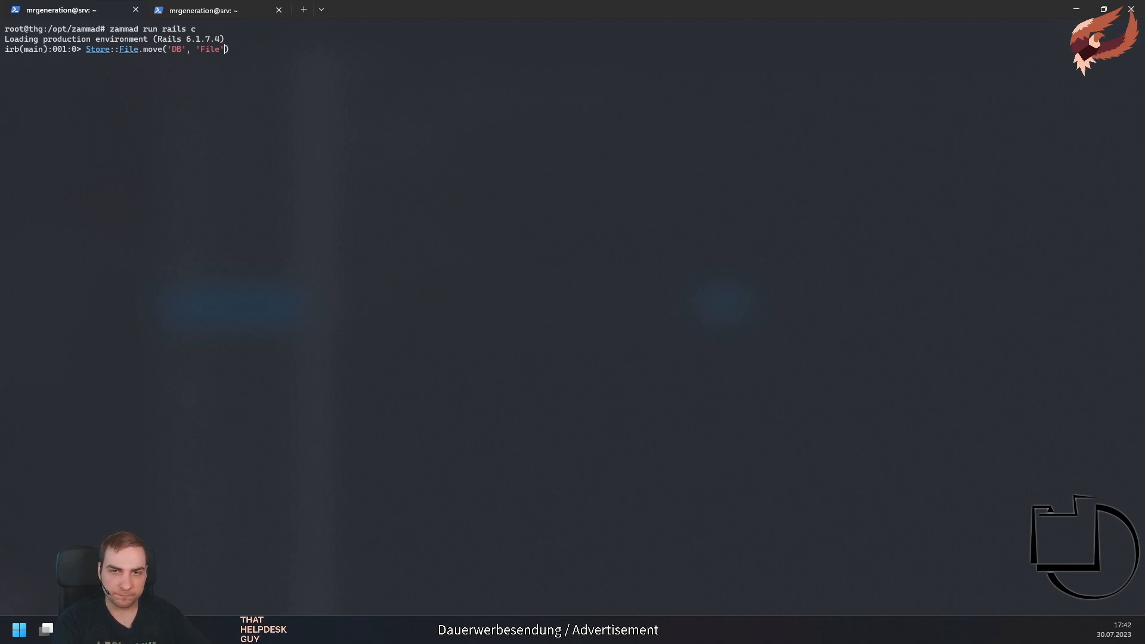
pyautogui.press('Return')
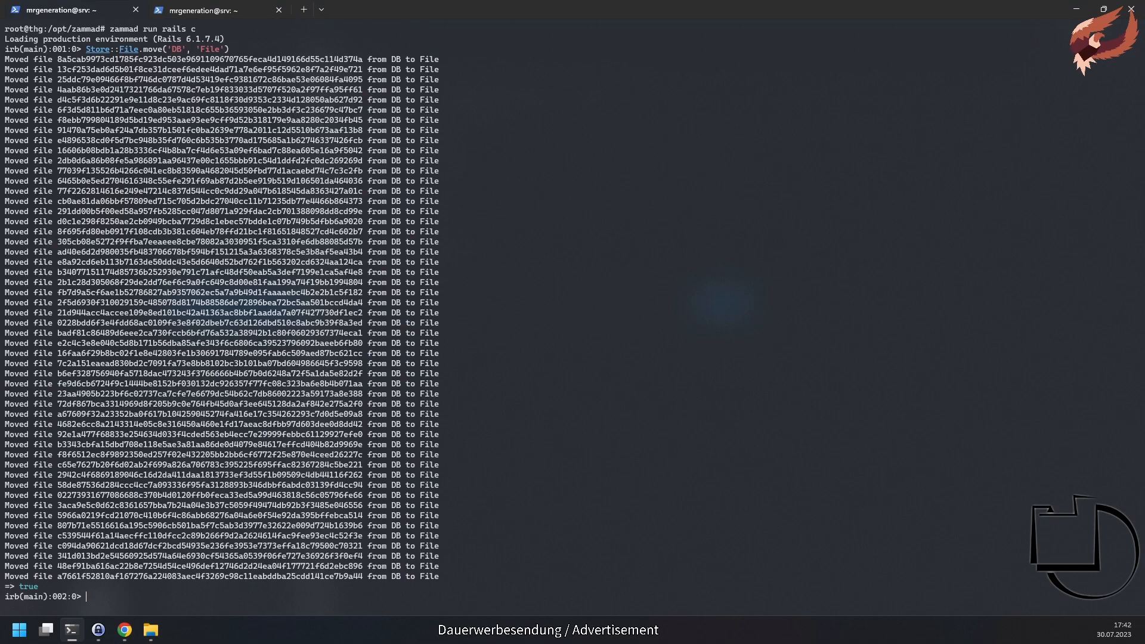